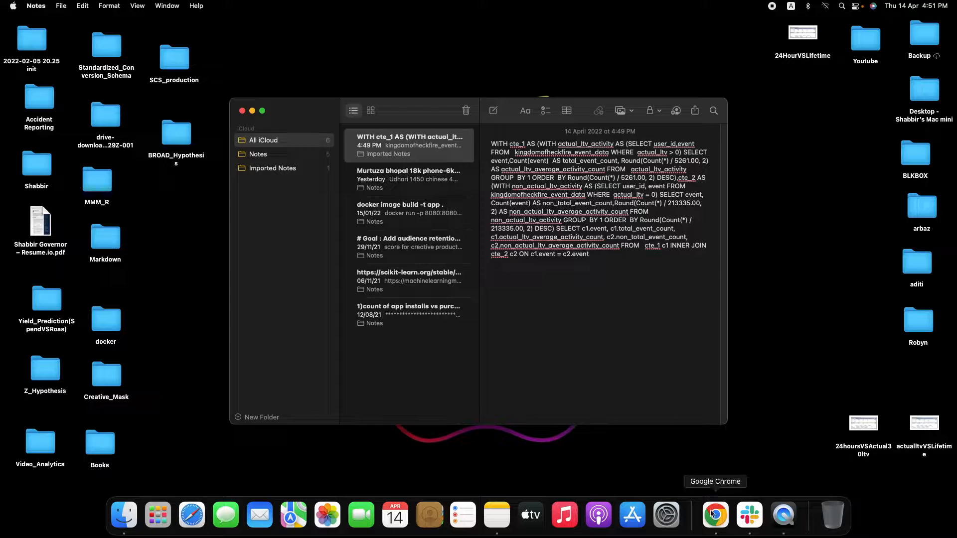
Step: Switch to Chrome and open the Instant SQL Formatter search result
click(714, 514)
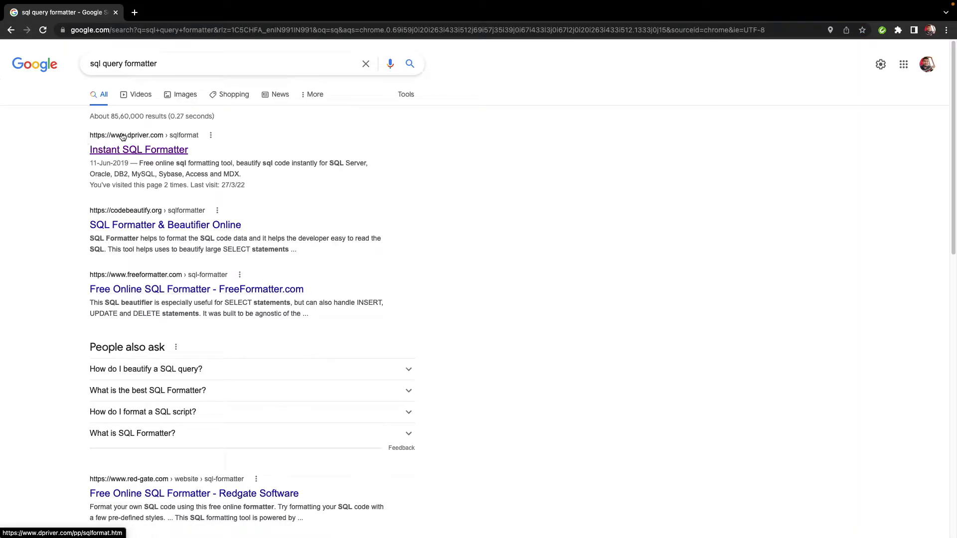
click(138, 149)
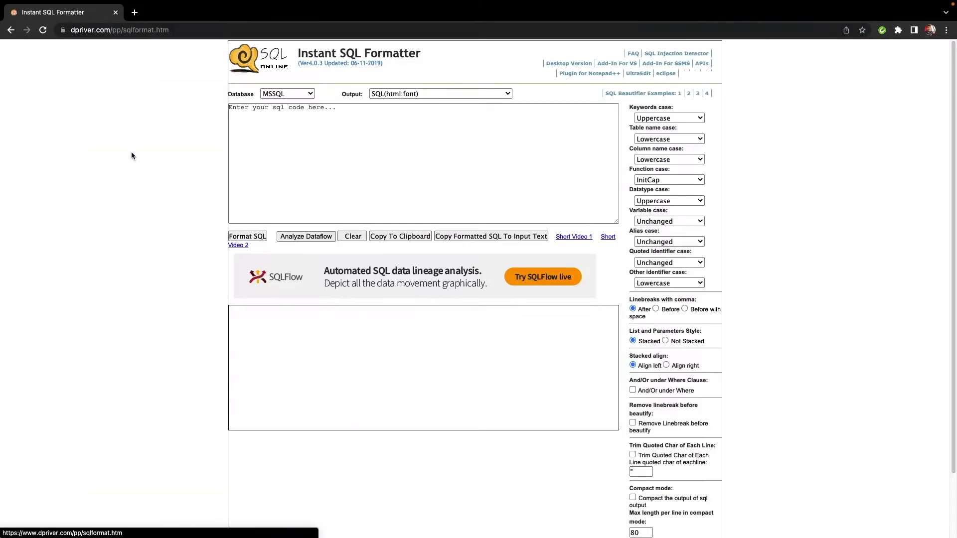
Step: Select and copy the one-line CTE query from the note into the formatter's input box
scroll(down, 3)
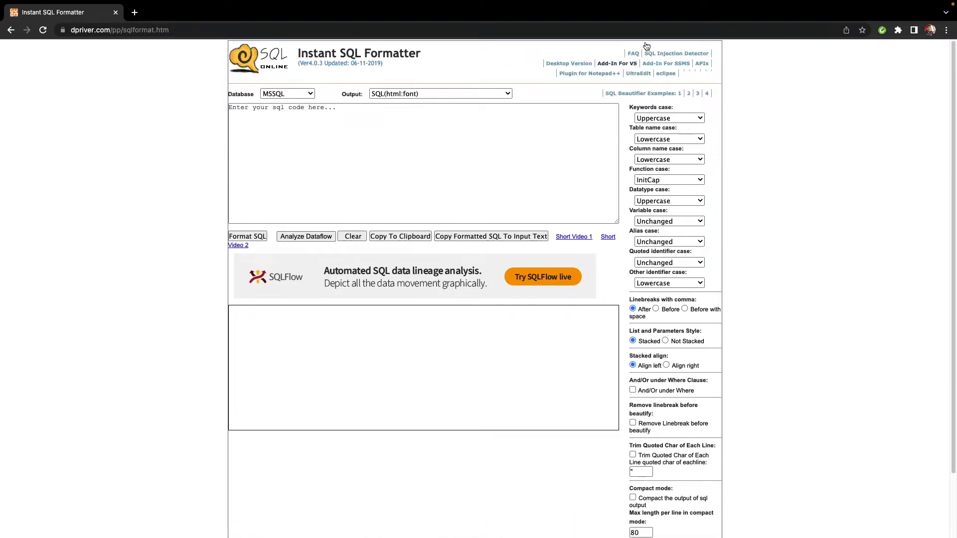
mouse_move(616, 63)
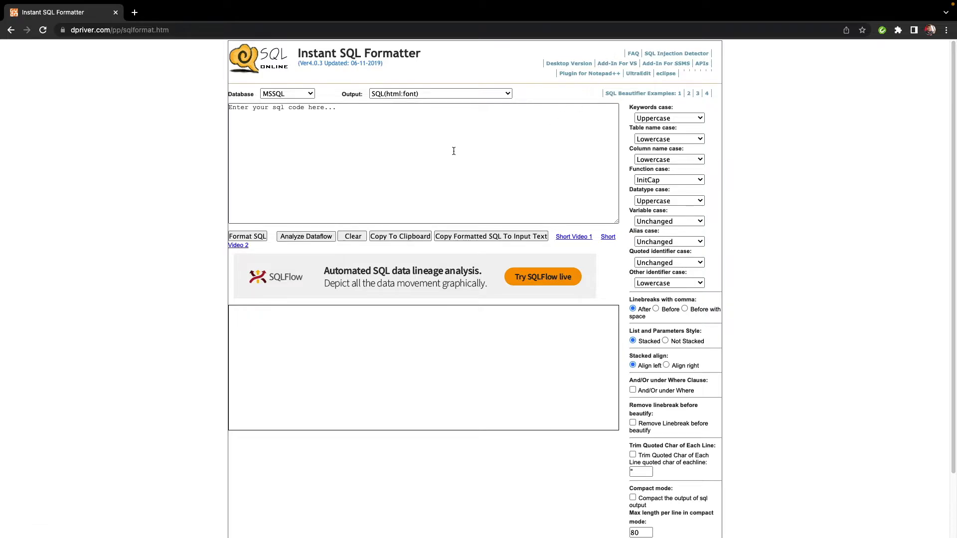
mouse_move(378, 165)
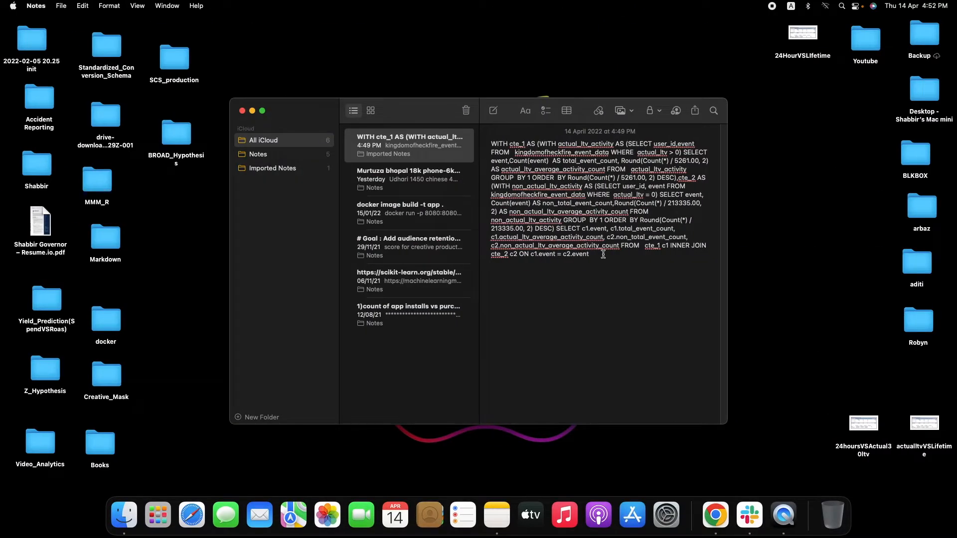
key(cmd+a)
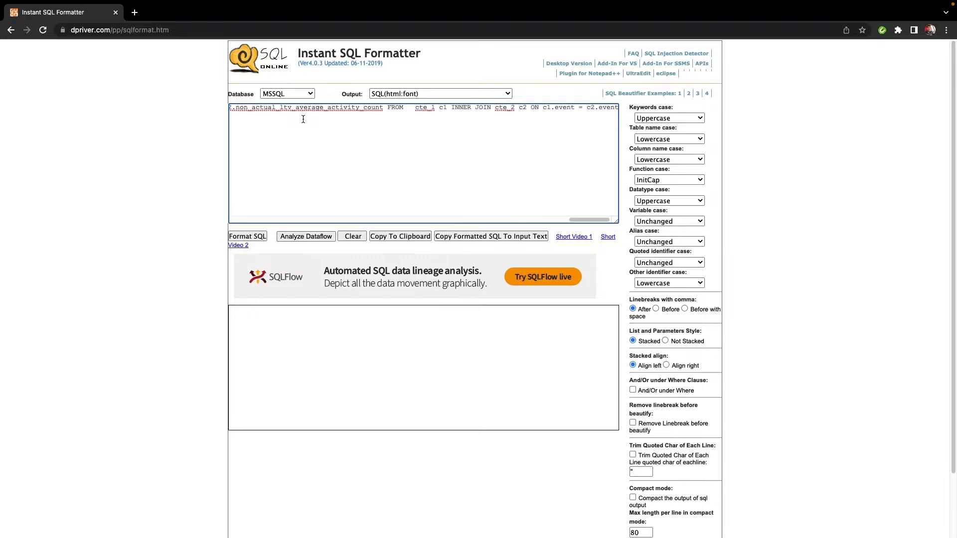
Step: Choose Generic from the Database dropdown
click(286, 93)
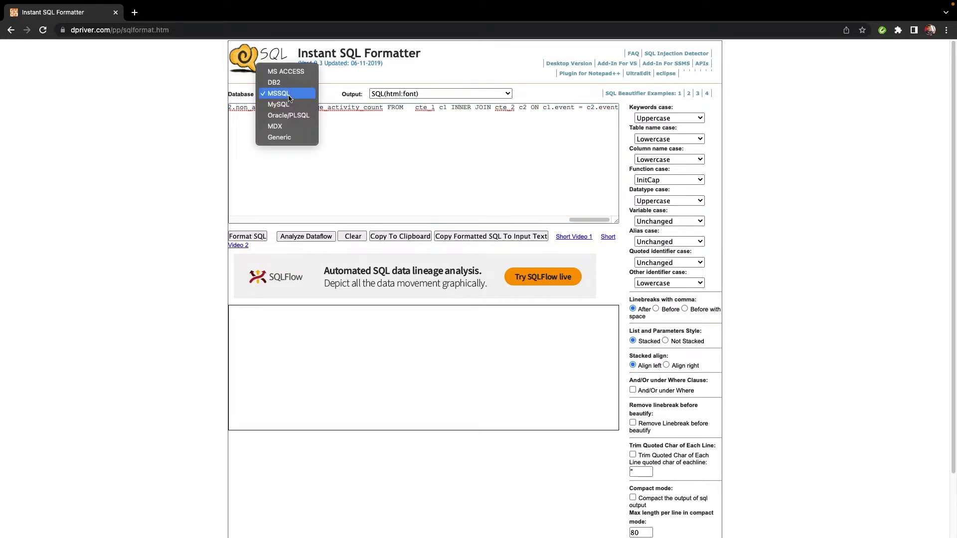
mouse_move(284, 92)
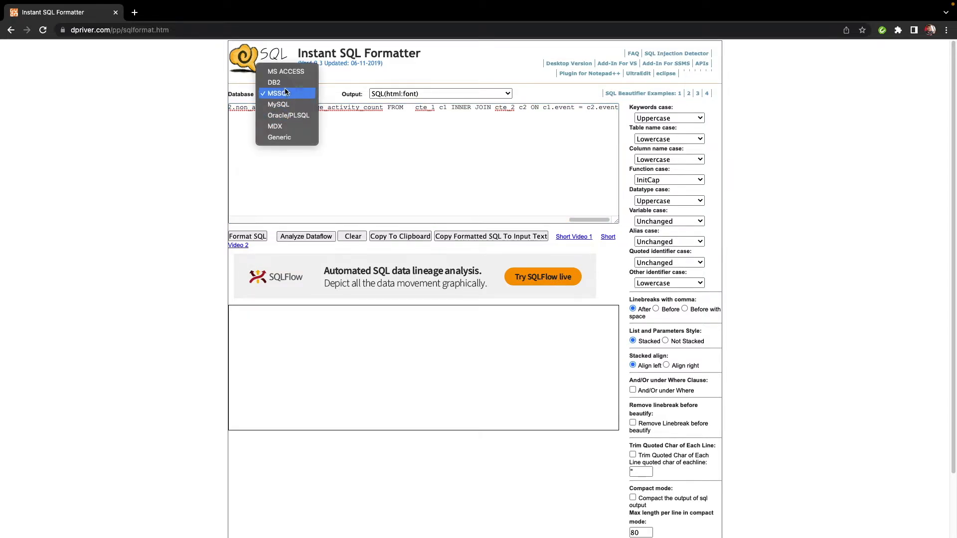
click(279, 136)
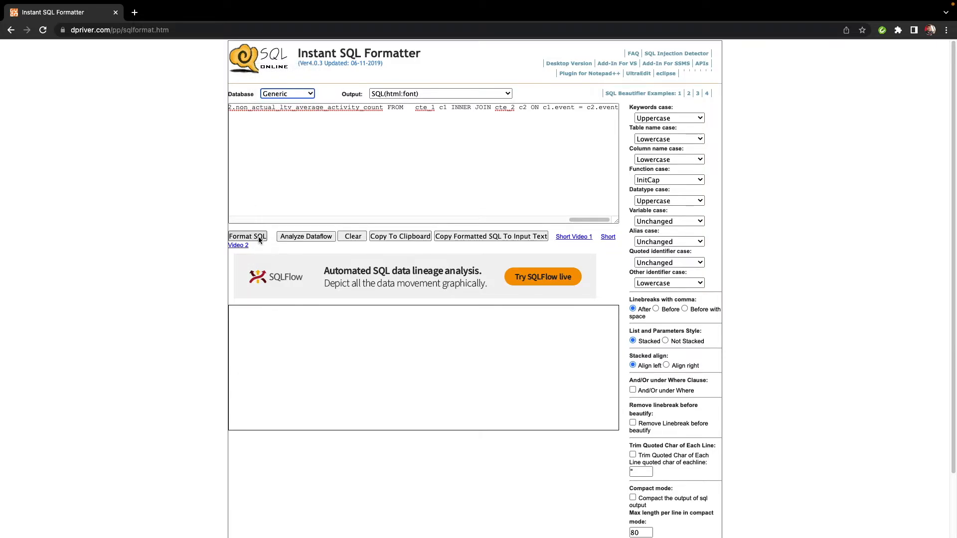
Step: Format the CTE query and scroll to the indented multi-line output
click(248, 236)
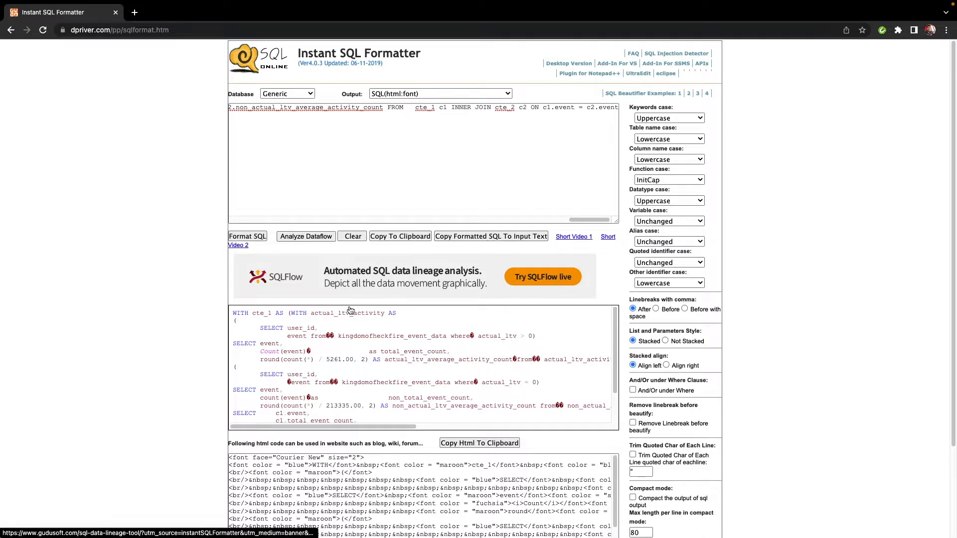
scroll(down, 3)
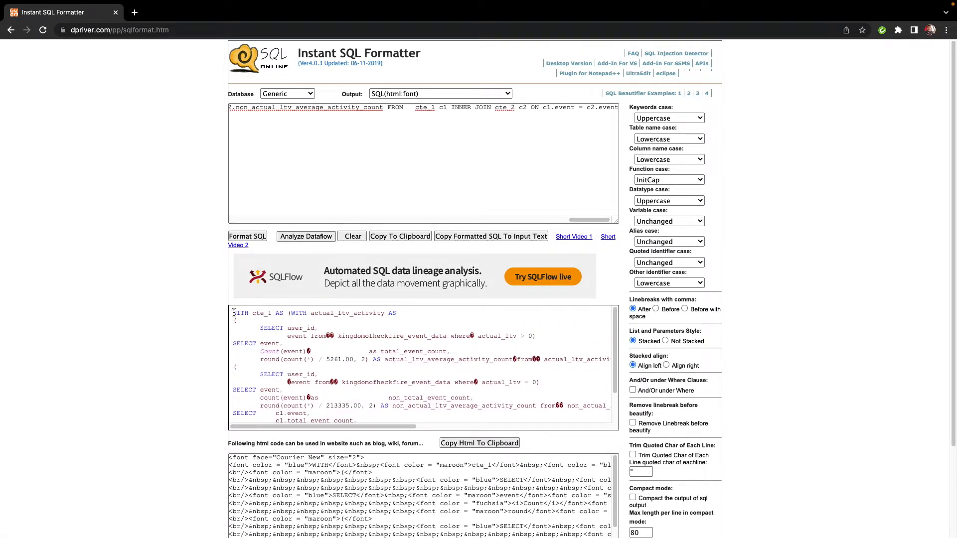
scroll(down, 3)
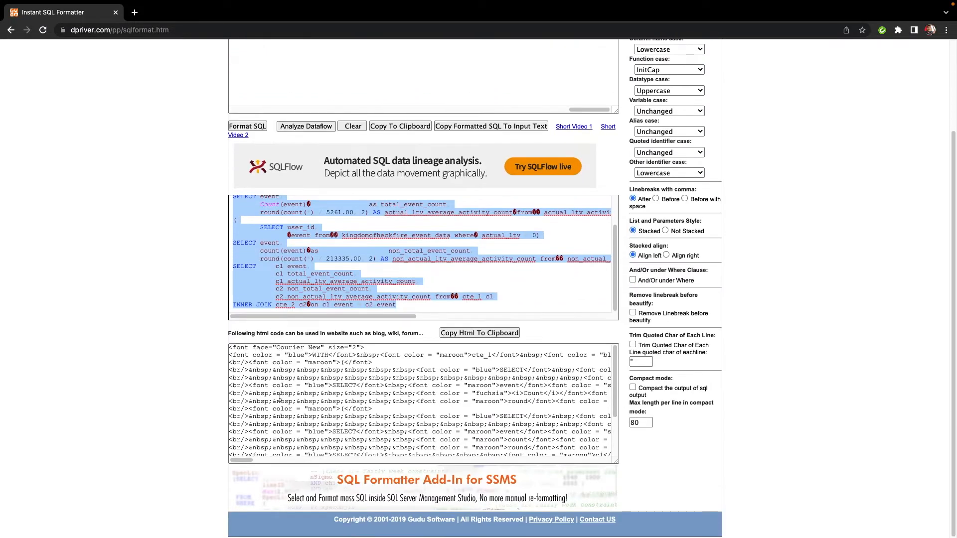
mouse_move(402, 307)
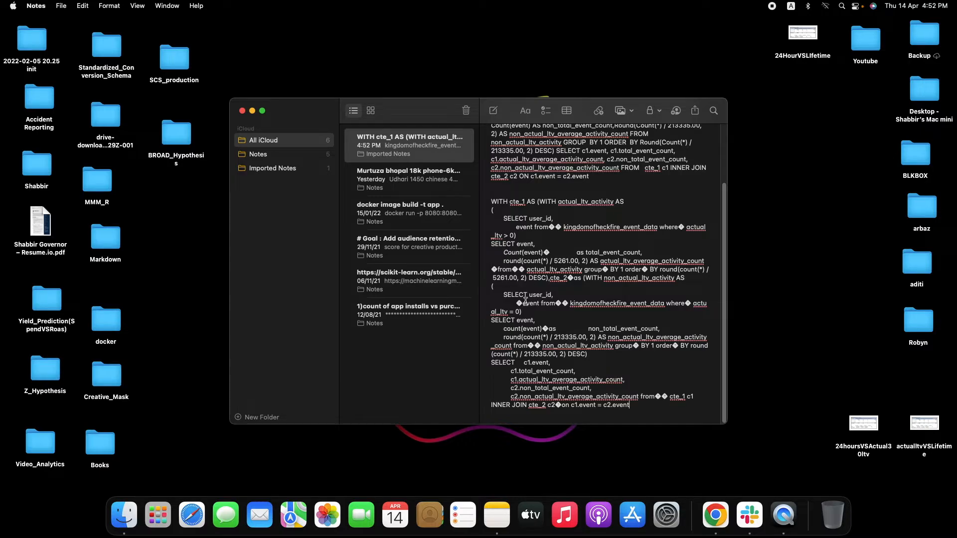
Step: Paste the formatted SQL into the note below the one-line query
click(262, 110)
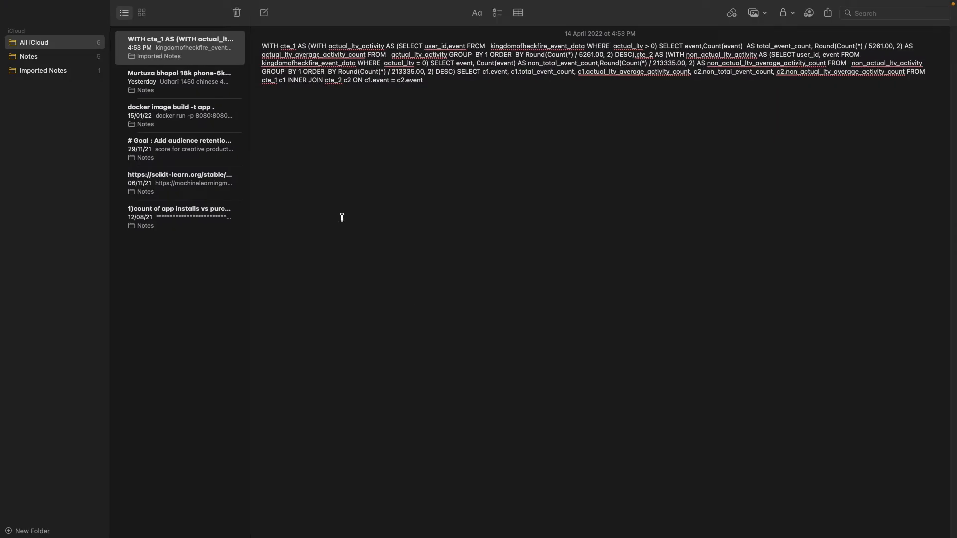
key(cmd+v)
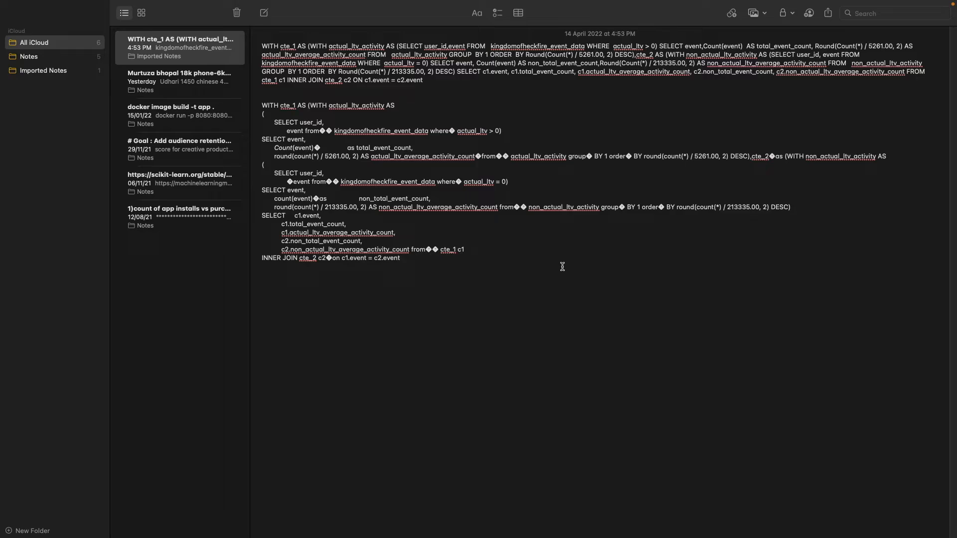
mouse_move(454, 182)
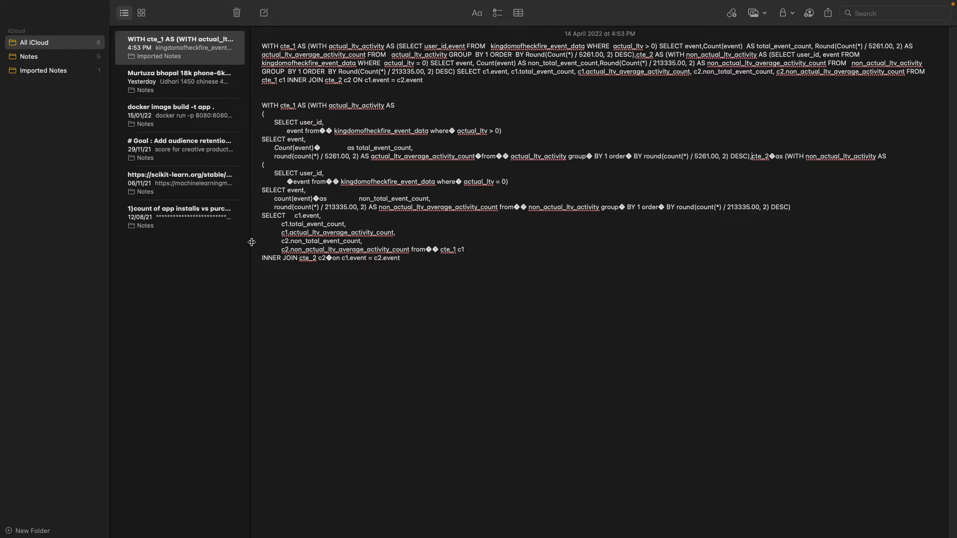
mouse_move(335, 148)
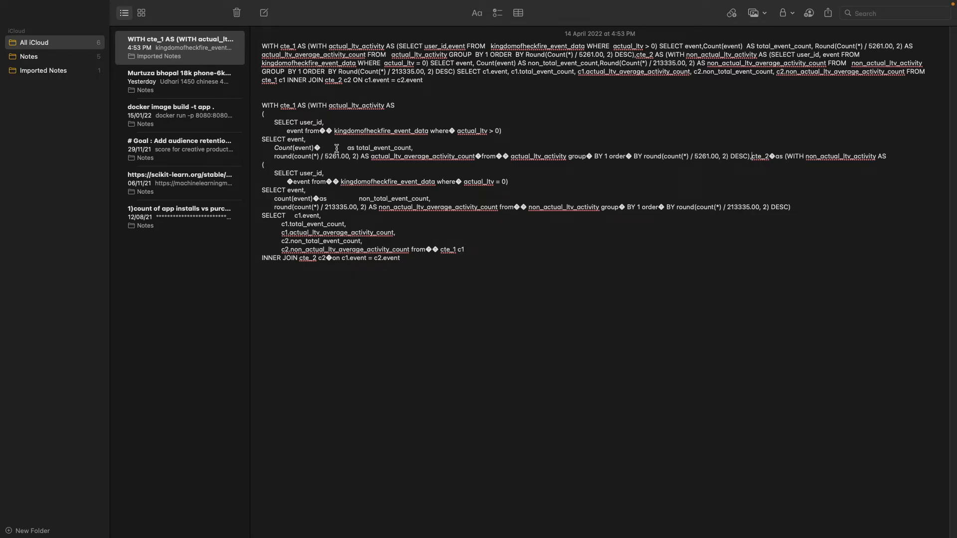